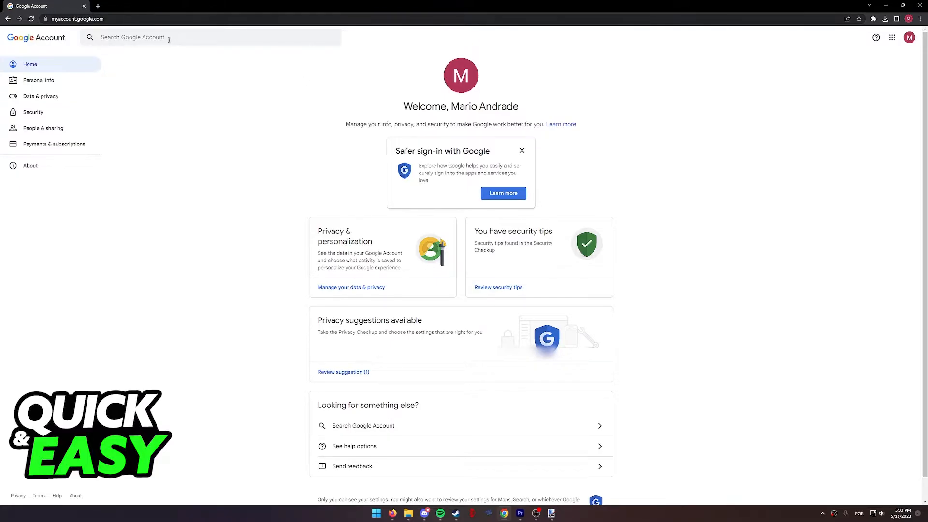
{"action": "mouse_move", "coordinate": [59, 115]}
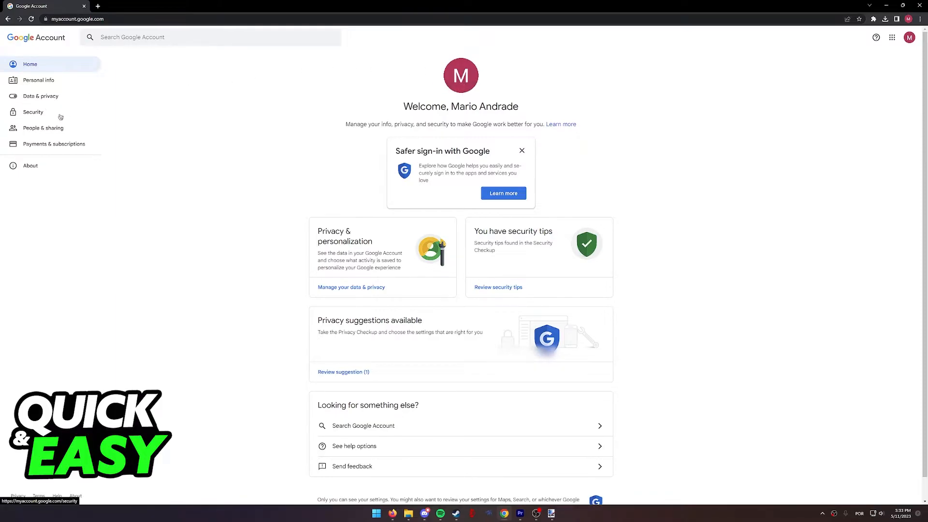
Step: Switch the Google Account page to its Security section listing sign-in and recovery options
{"action": "left_click", "coordinate": [33, 112]}
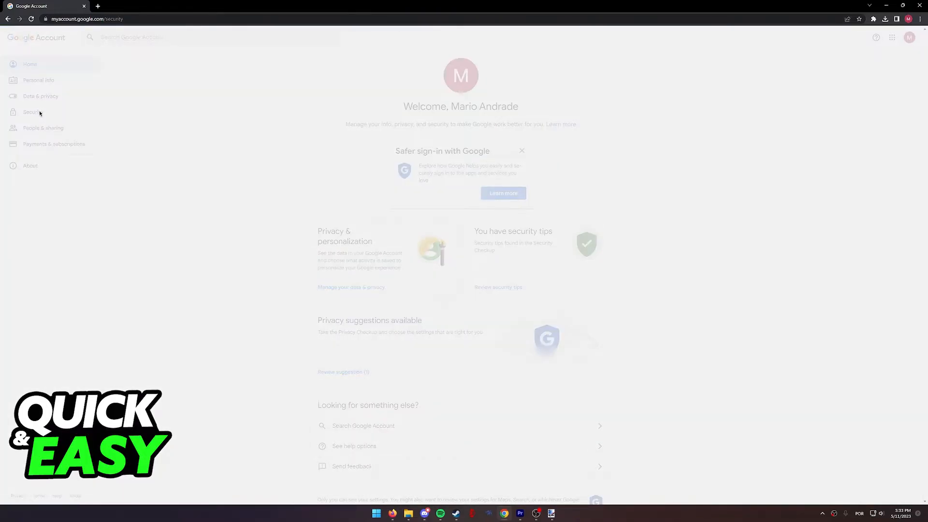
{"action": "left_click", "coordinate": [33, 112]}
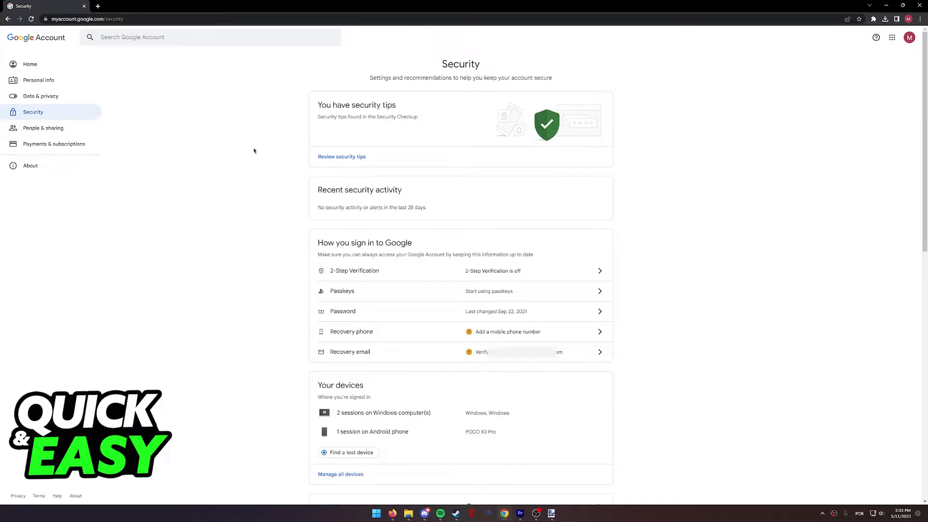
{"action": "mouse_move", "coordinate": [448, 405]}
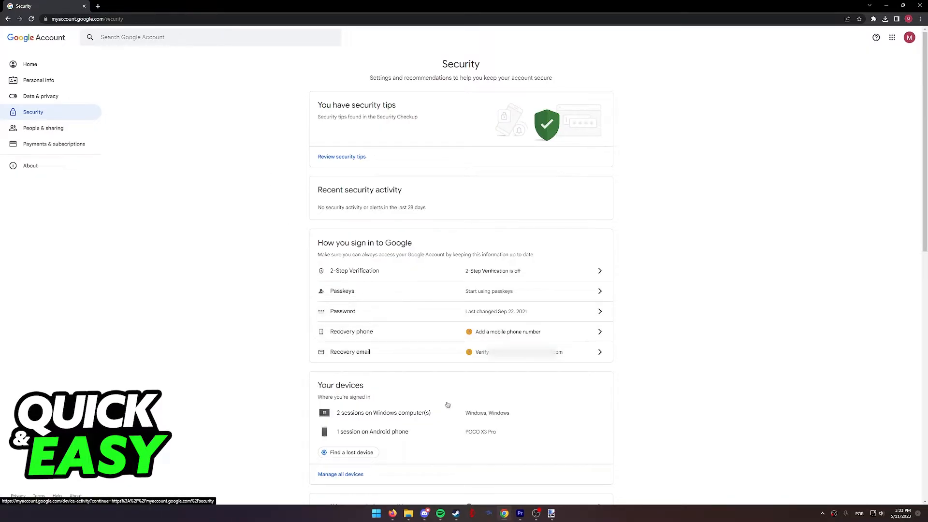
{"action": "mouse_move", "coordinate": [458, 454]}
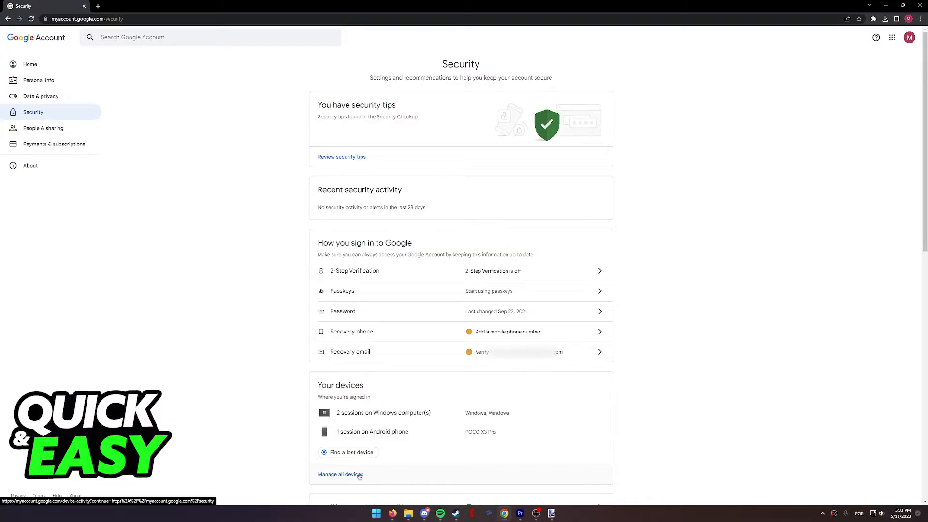
{"action": "left_click", "coordinate": [340, 474]}
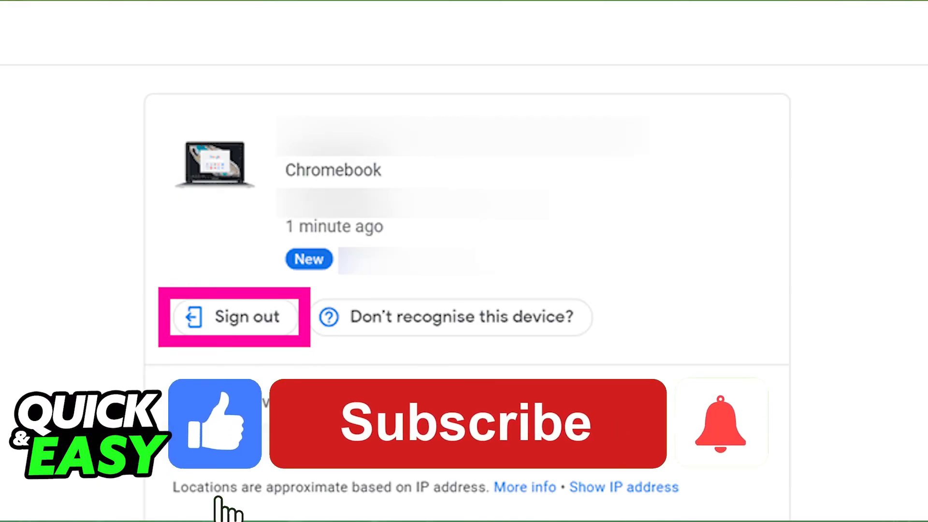
{"action": "left_click", "coordinate": [466, 423]}
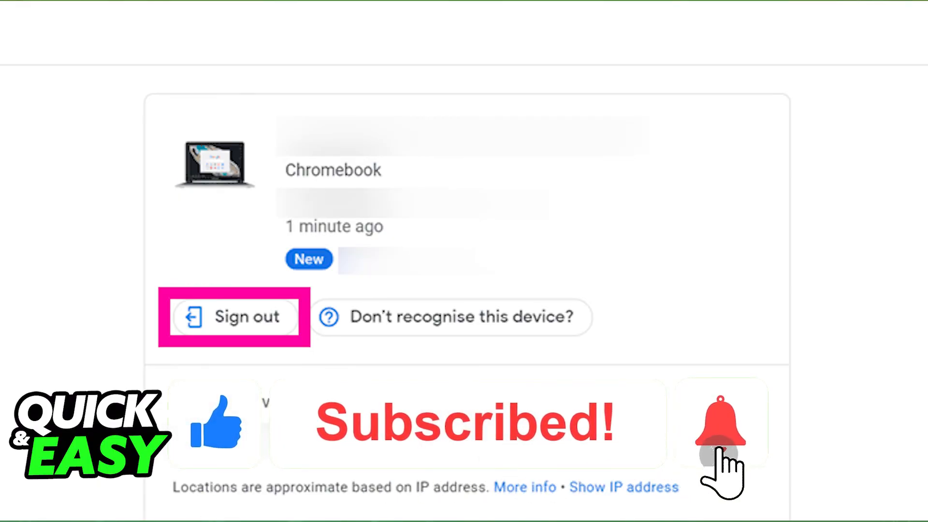
{"action": "left_click", "coordinate": [721, 423]}
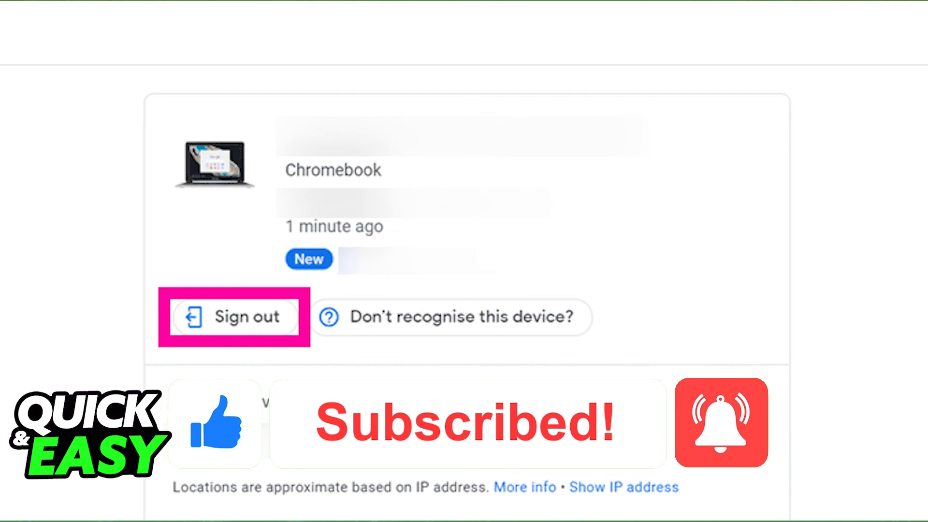